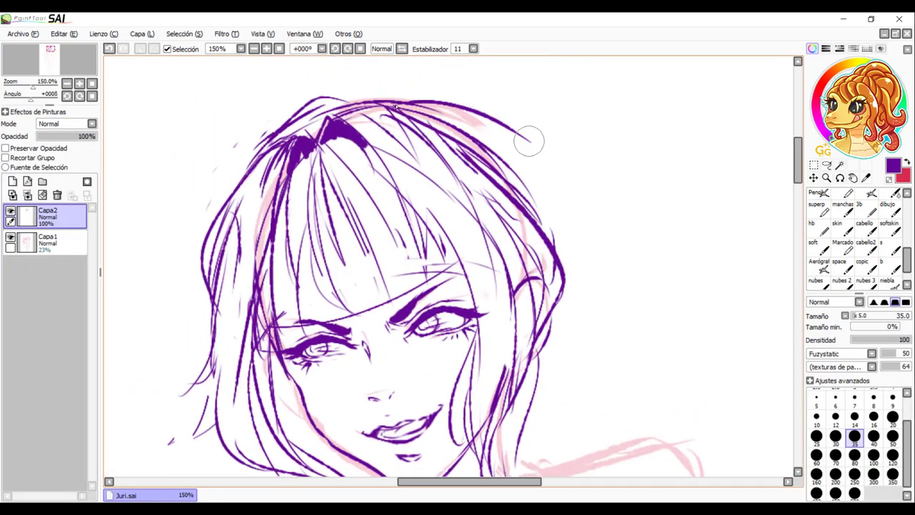
scroll(down, 3)
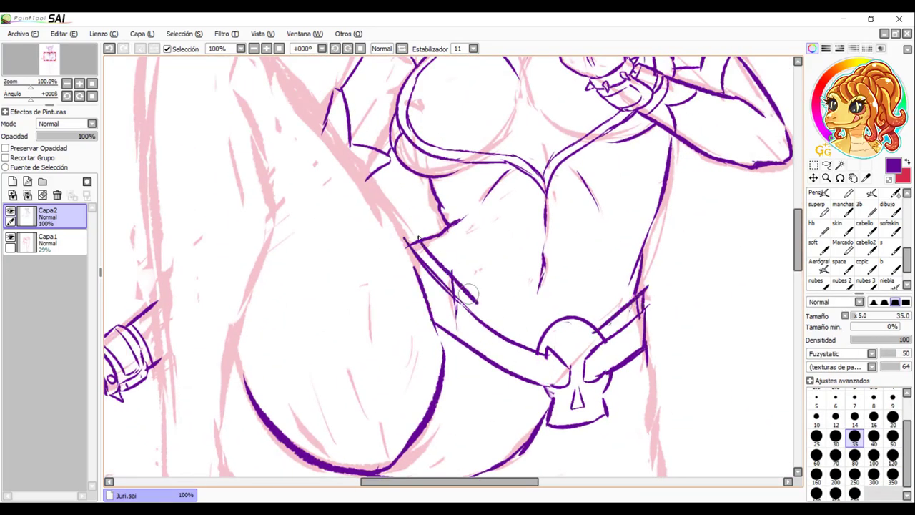
scroll(down, 3)
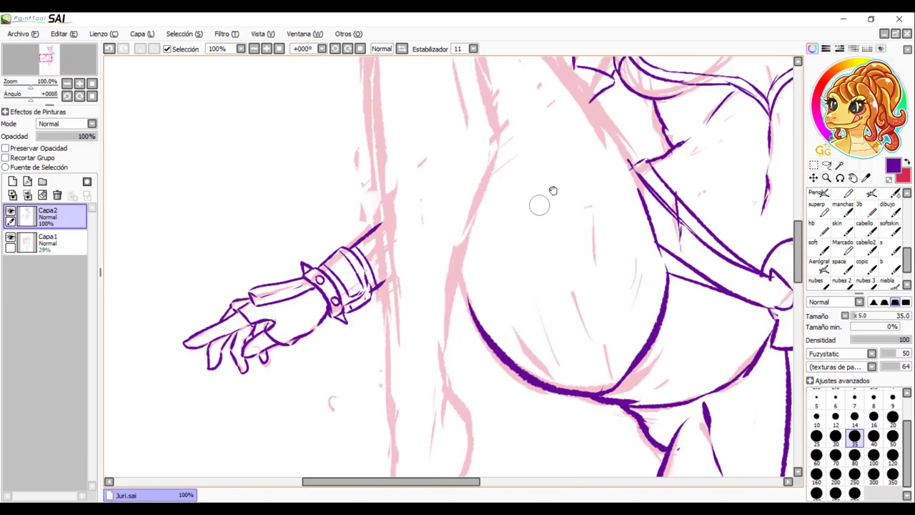